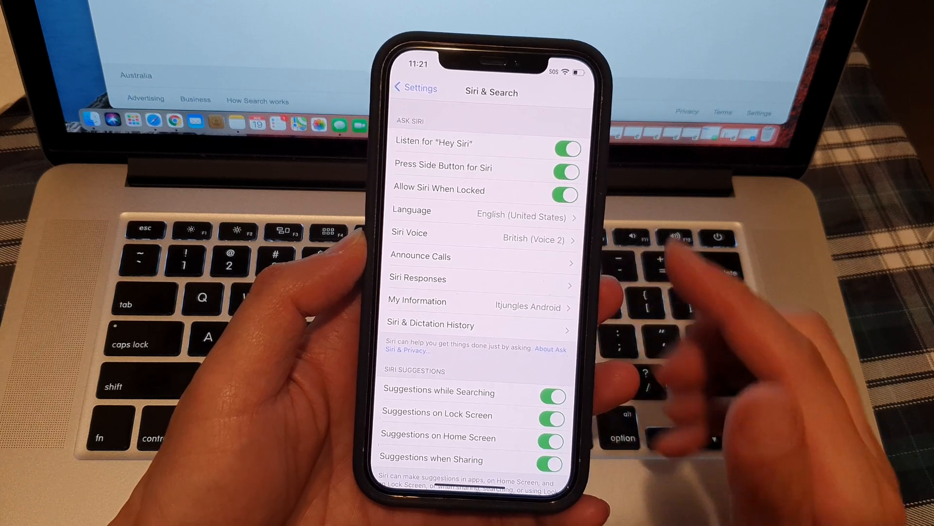
# From the home screen, enter Settings and scroll to the Siri & Search page
pyautogui.click(416, 87)
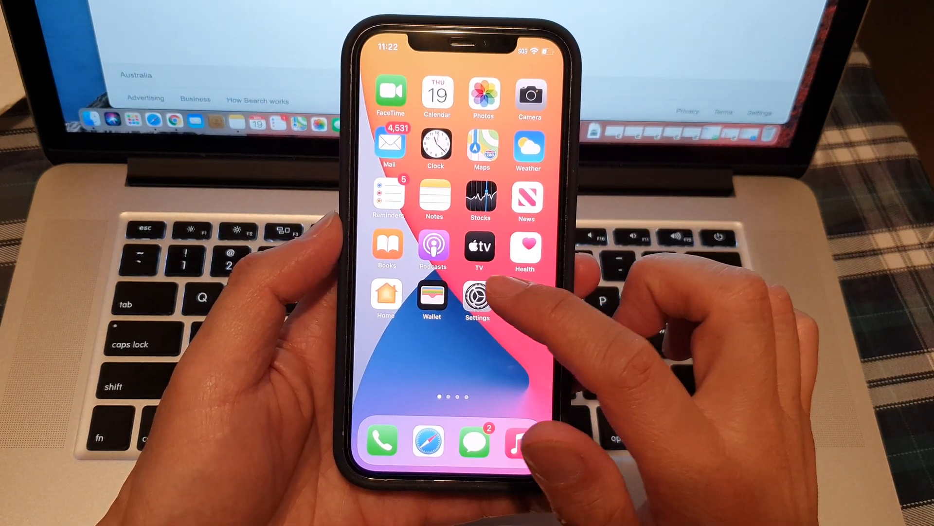
pyautogui.click(476, 298)
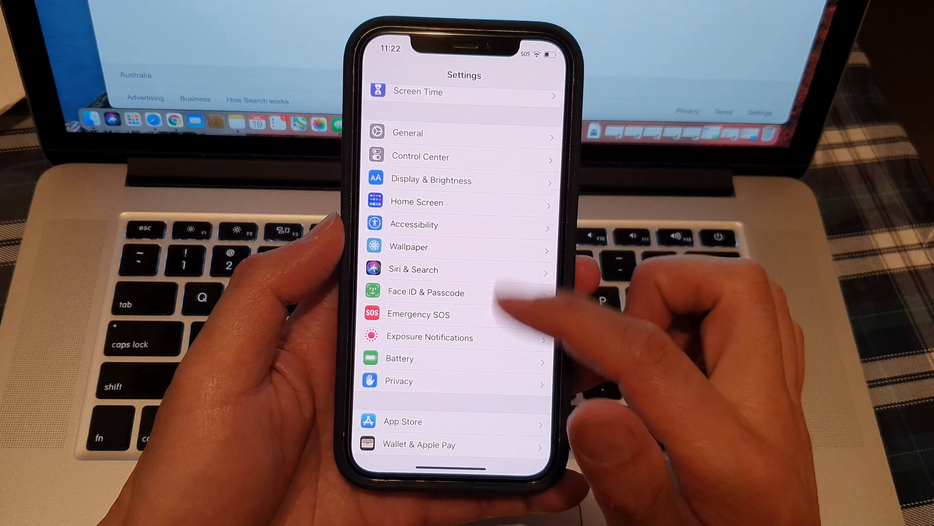
pyautogui.scroll(-3)
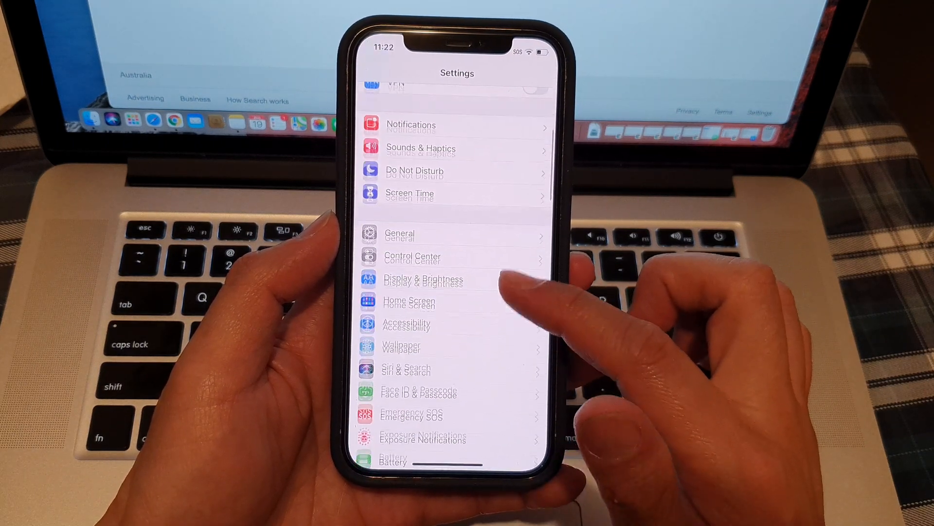
pyautogui.scroll(-3)
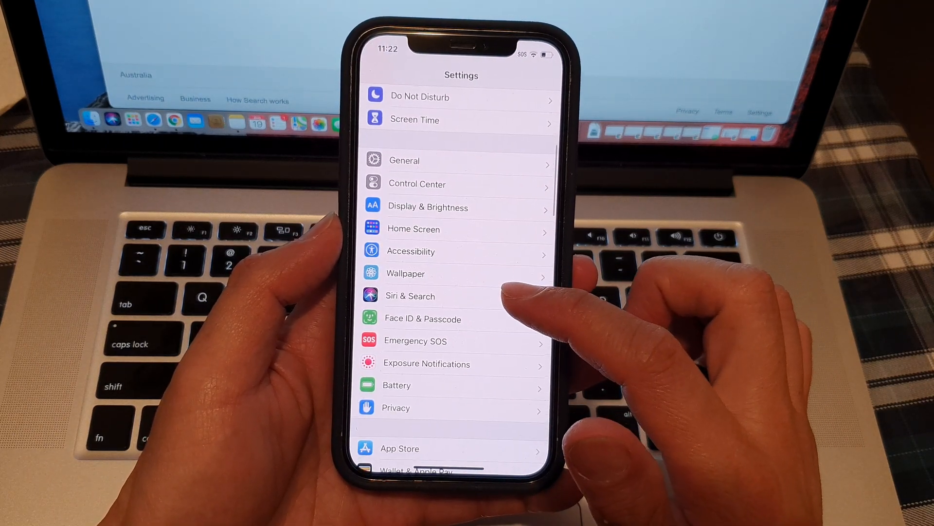
pyautogui.click(410, 296)
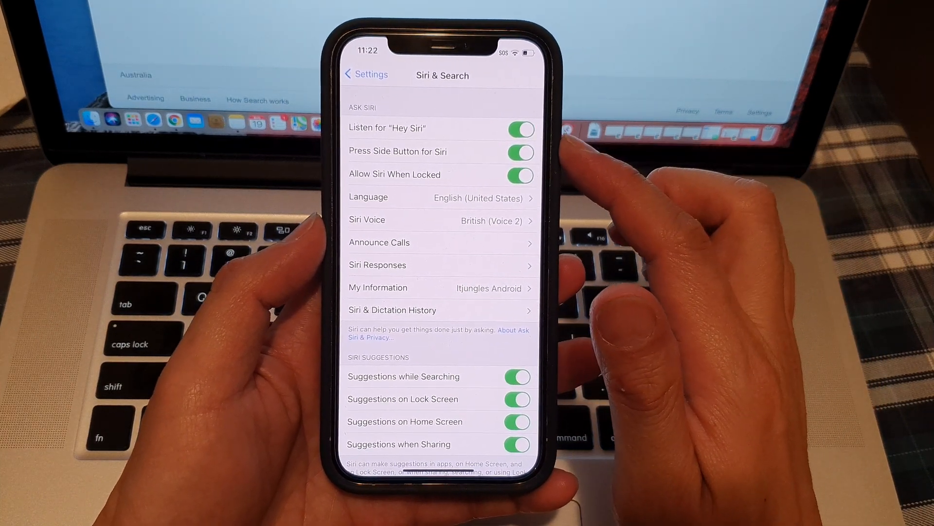
# Switch Allow Siri When Locked off, then on again, triggering the Enter Passcode prompt
pyautogui.click(518, 174)
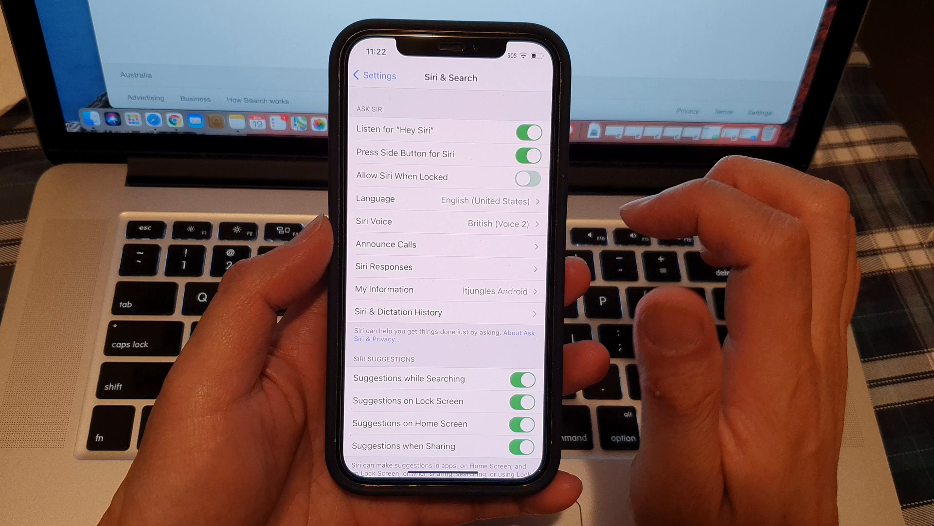
pyautogui.click(526, 178)
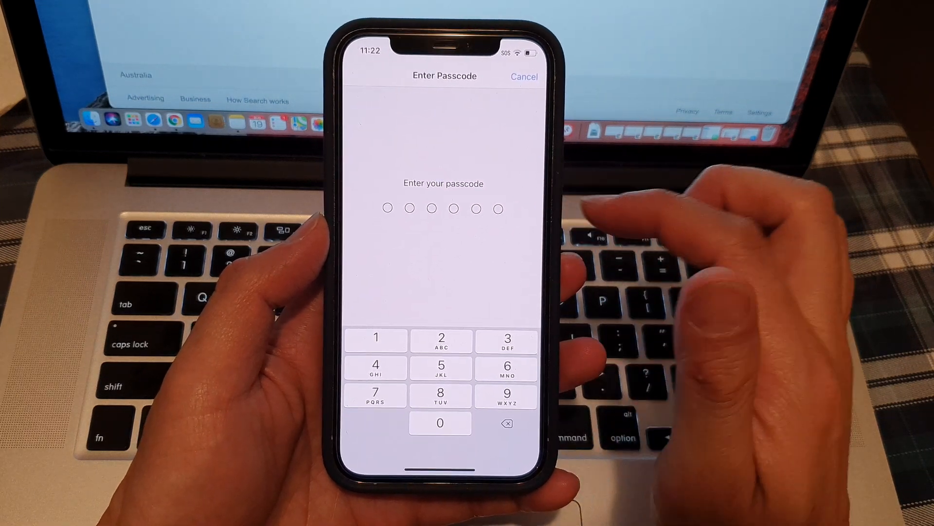